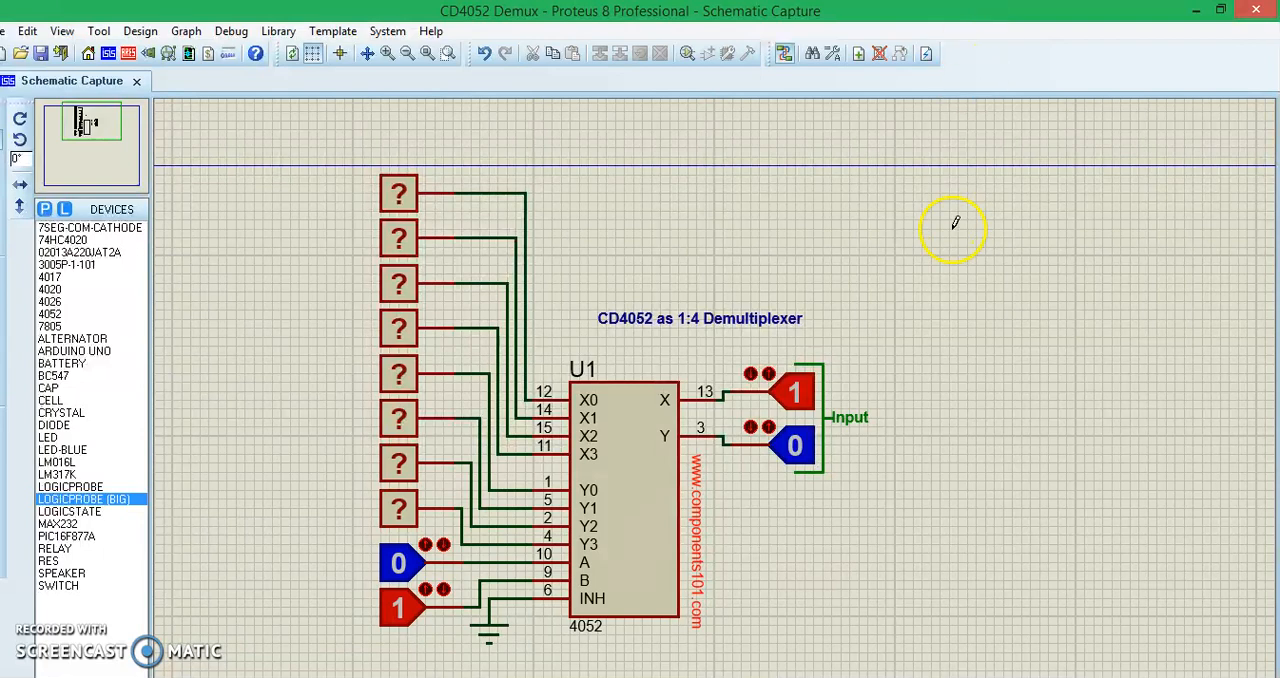
pyautogui.moveTo(1196, 20)
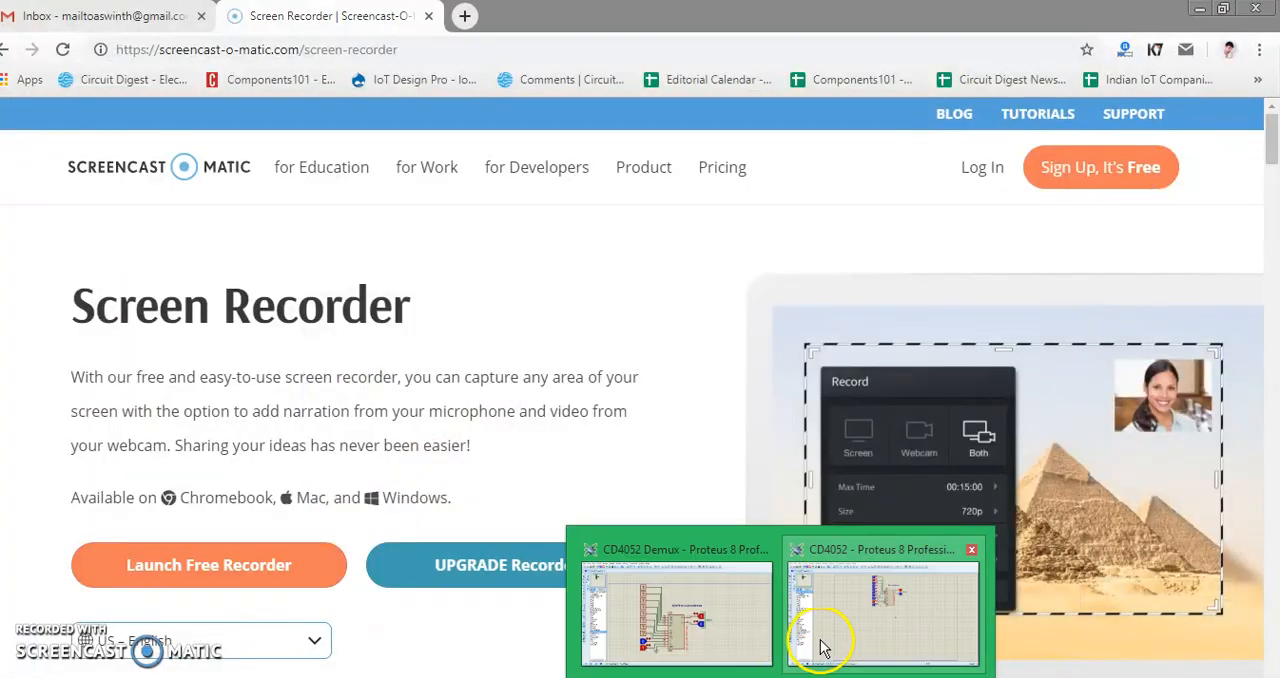
# Bring the CD4052 4:1 multiplexer Proteus window forward from the taskbar
pyautogui.click(882, 610)
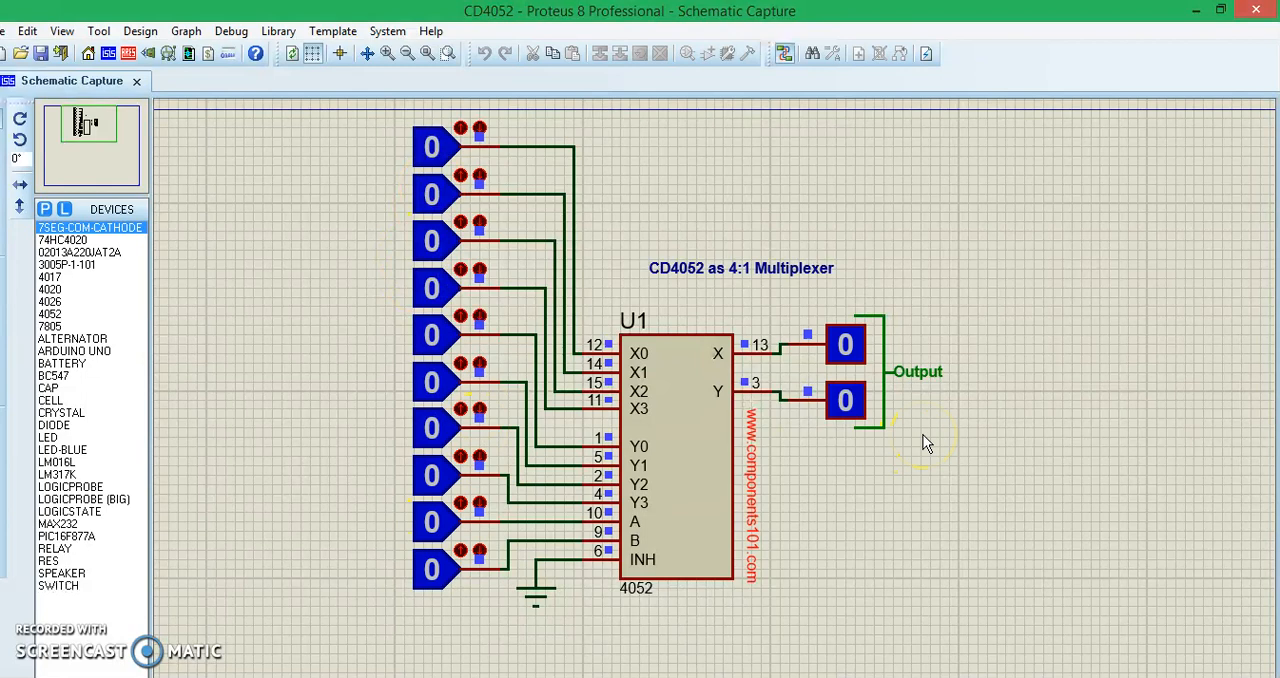
pyautogui.moveTo(700, 310)
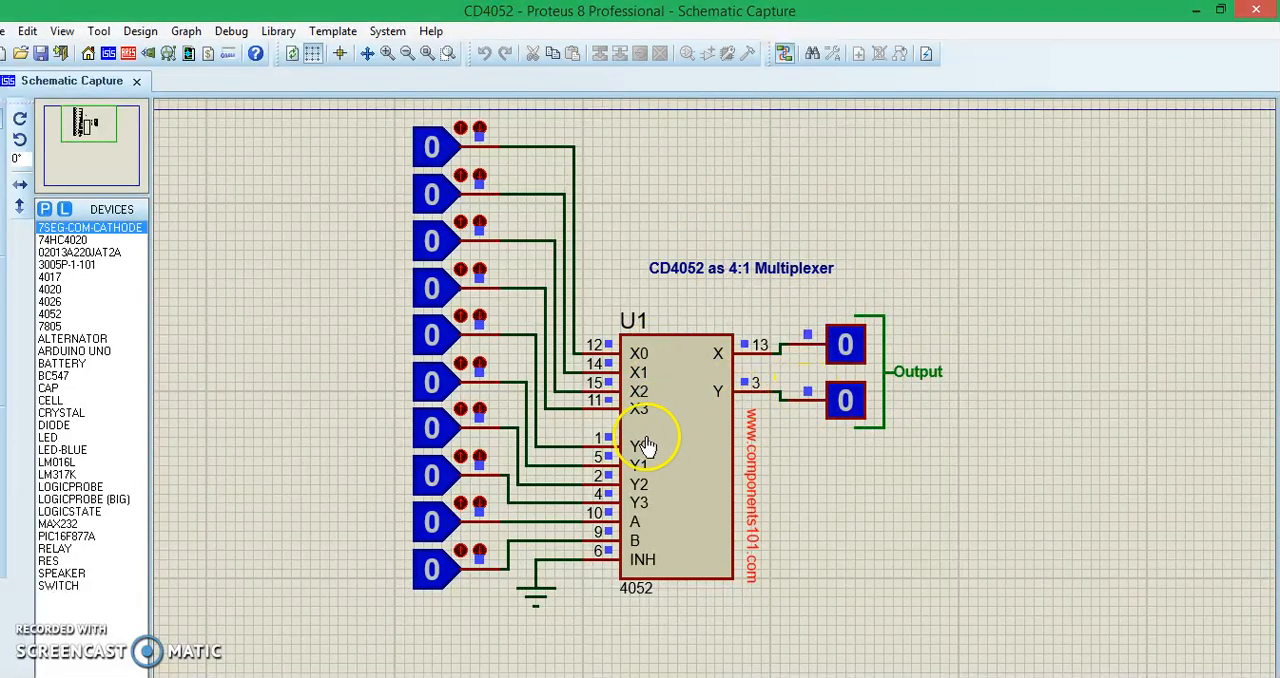
pyautogui.moveTo(670, 416)
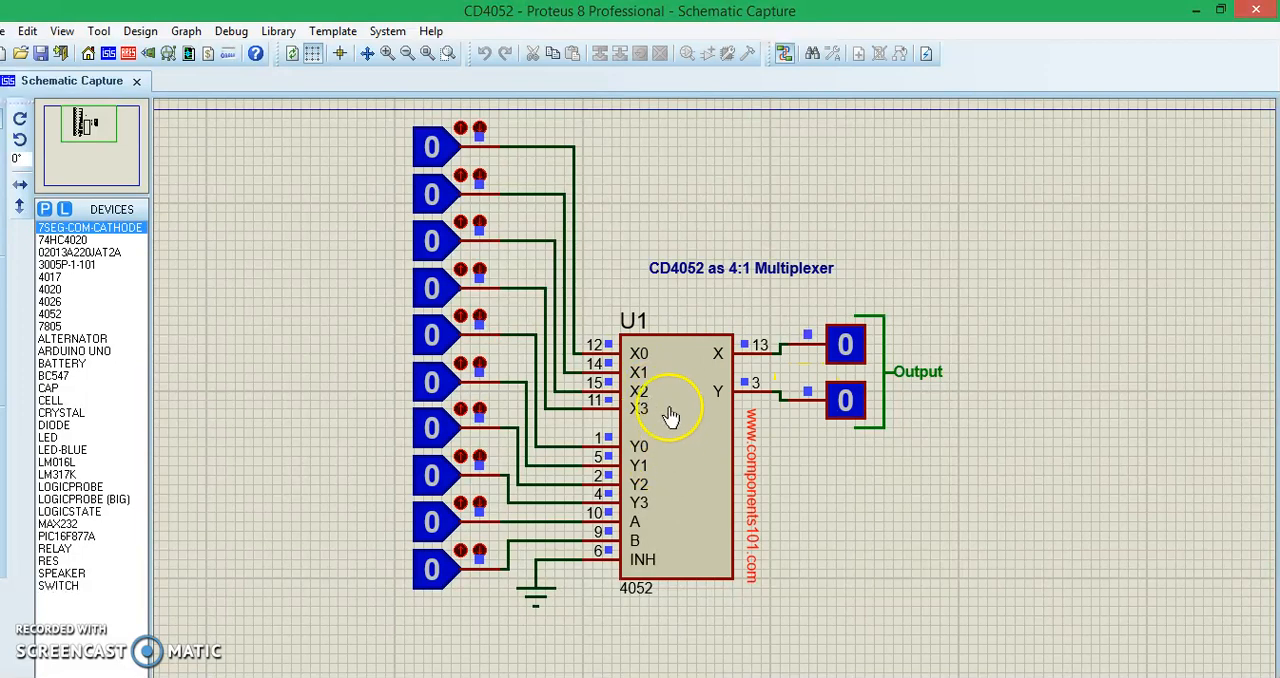
pyautogui.moveTo(692, 418)
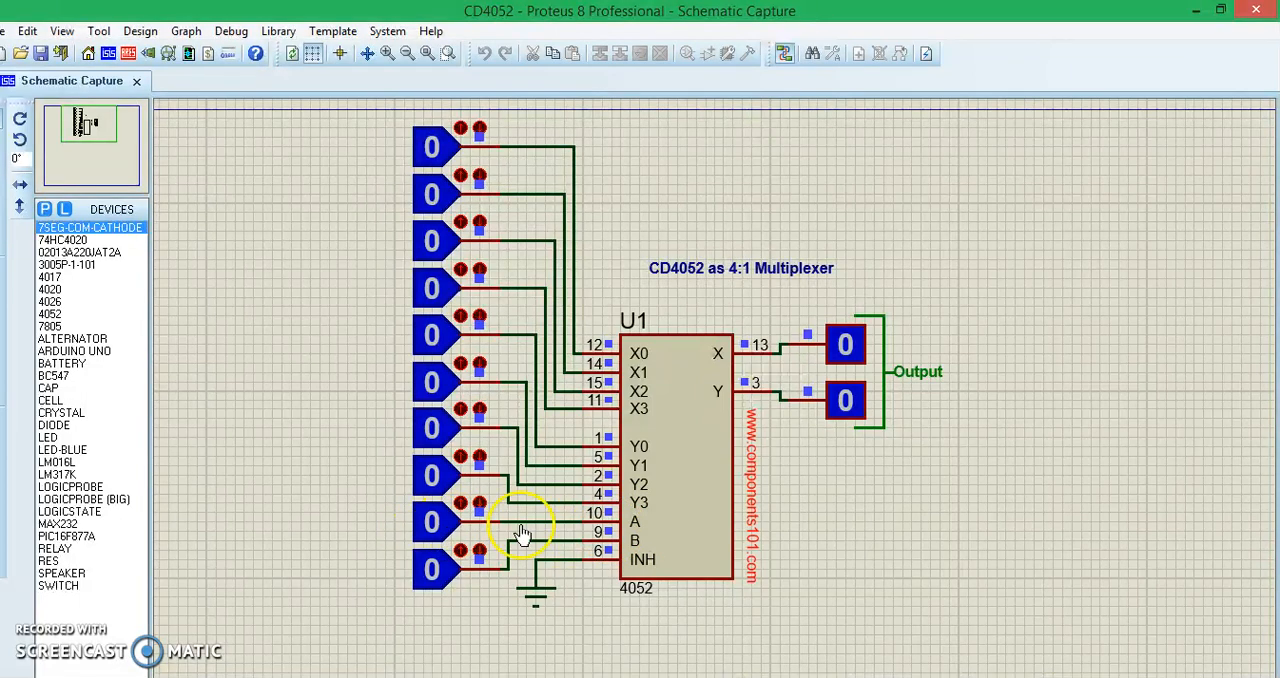
pyautogui.moveTo(456, 560)
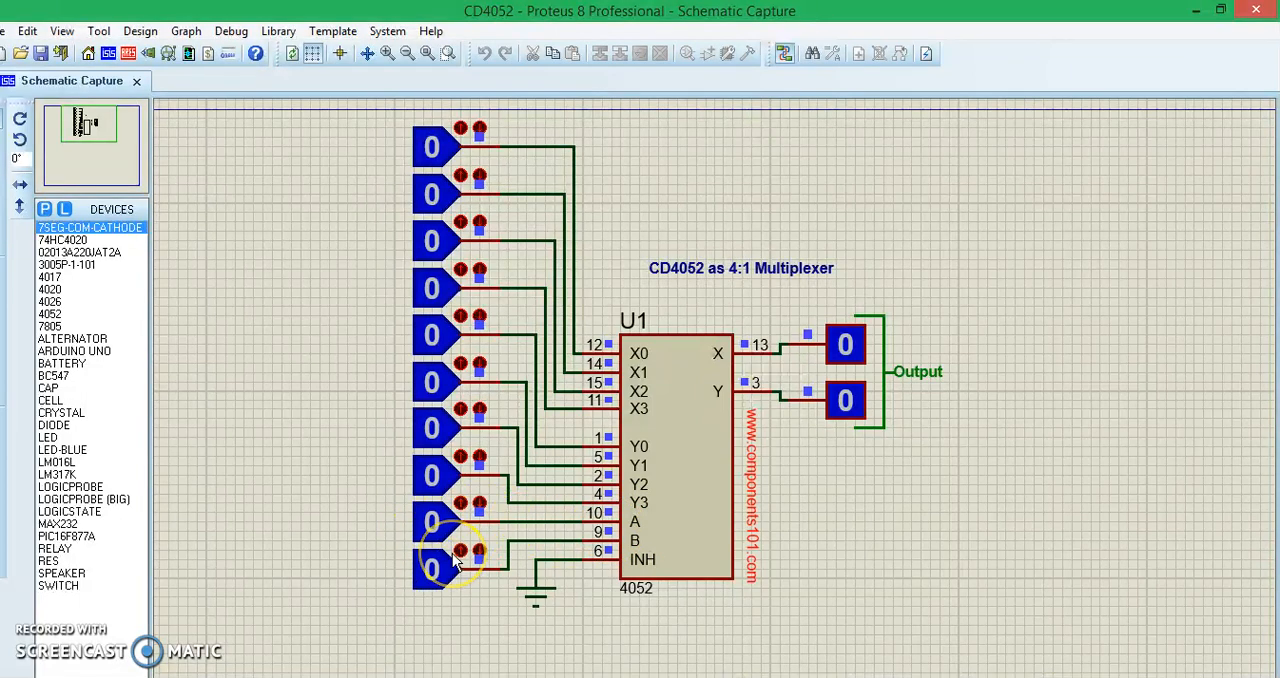
pyautogui.moveTo(684, 336)
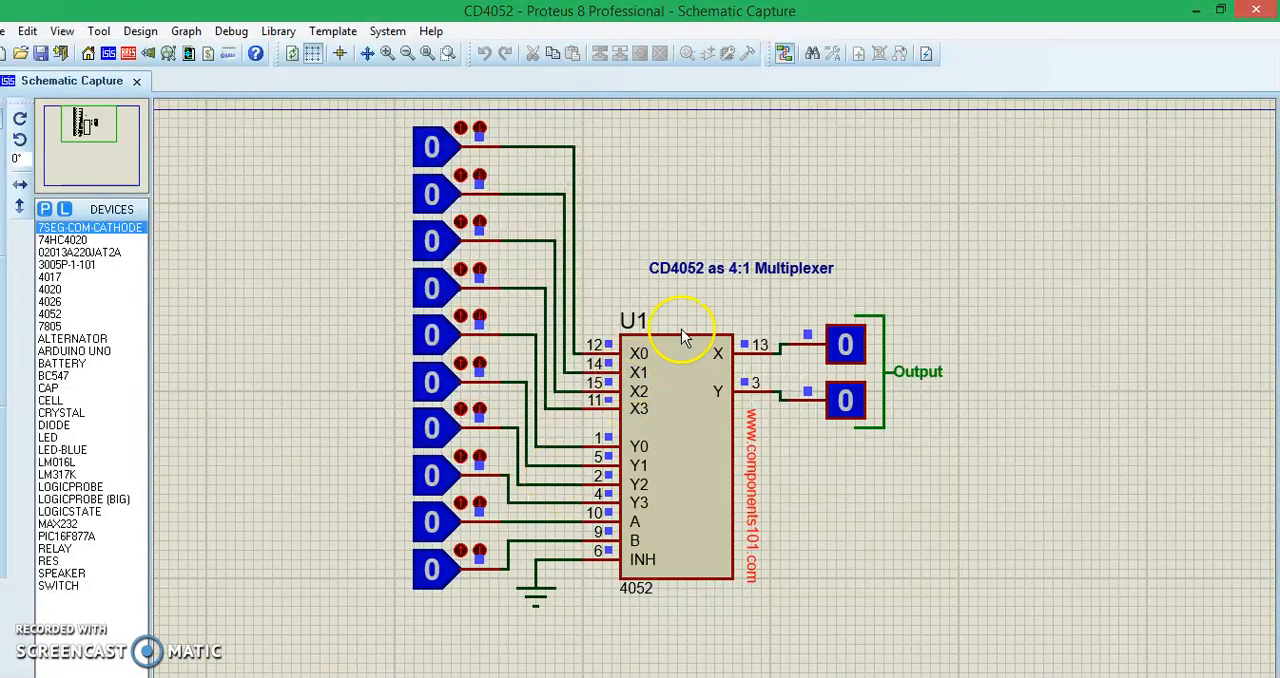
pyautogui.moveTo(1016, 332)
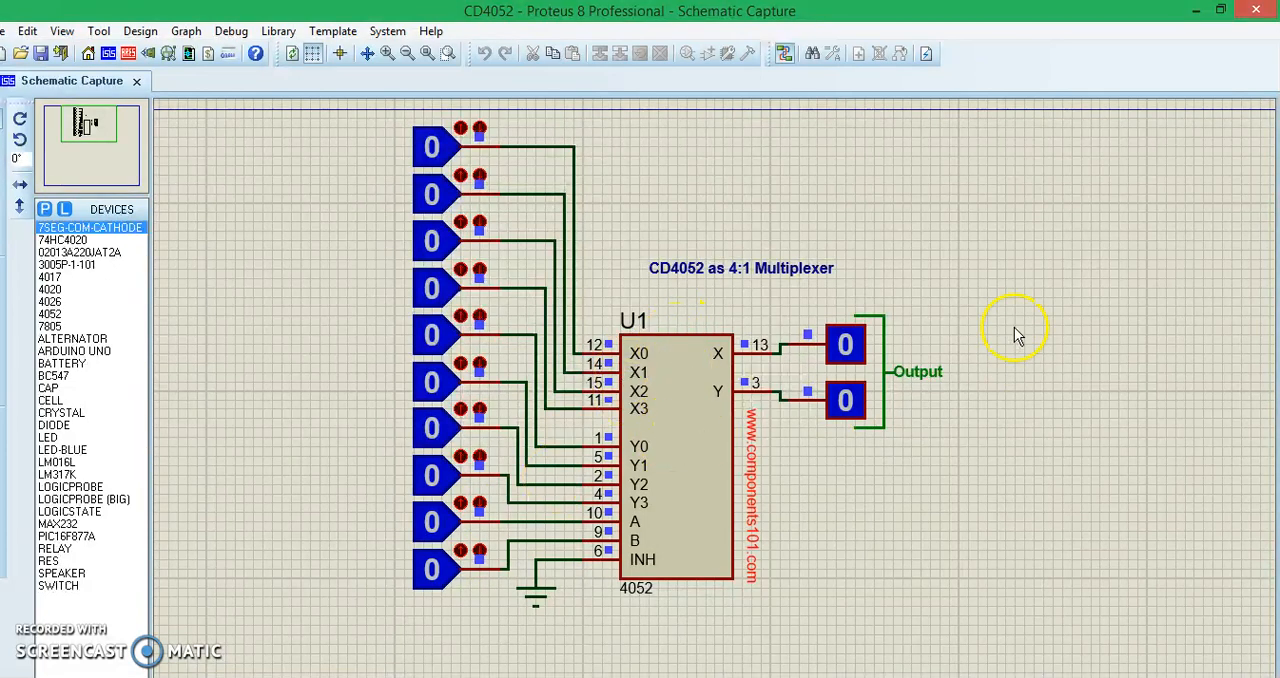
pyautogui.moveTo(436, 164)
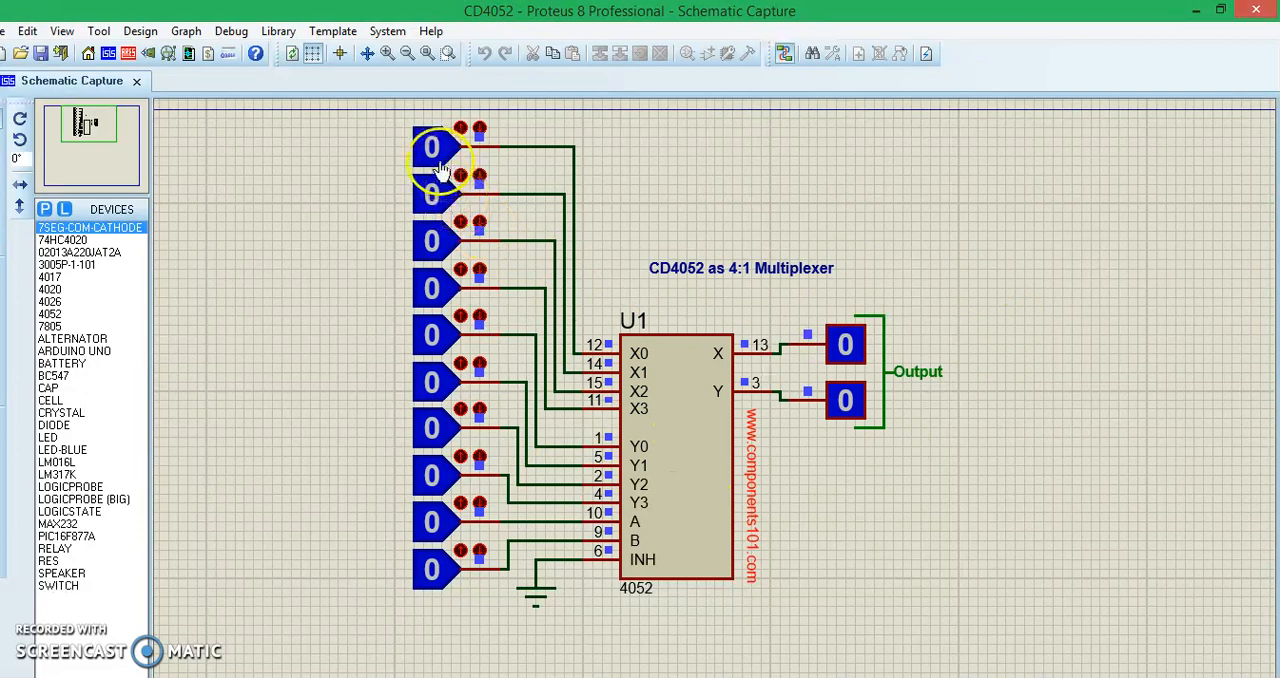
pyautogui.moveTo(764, 400)
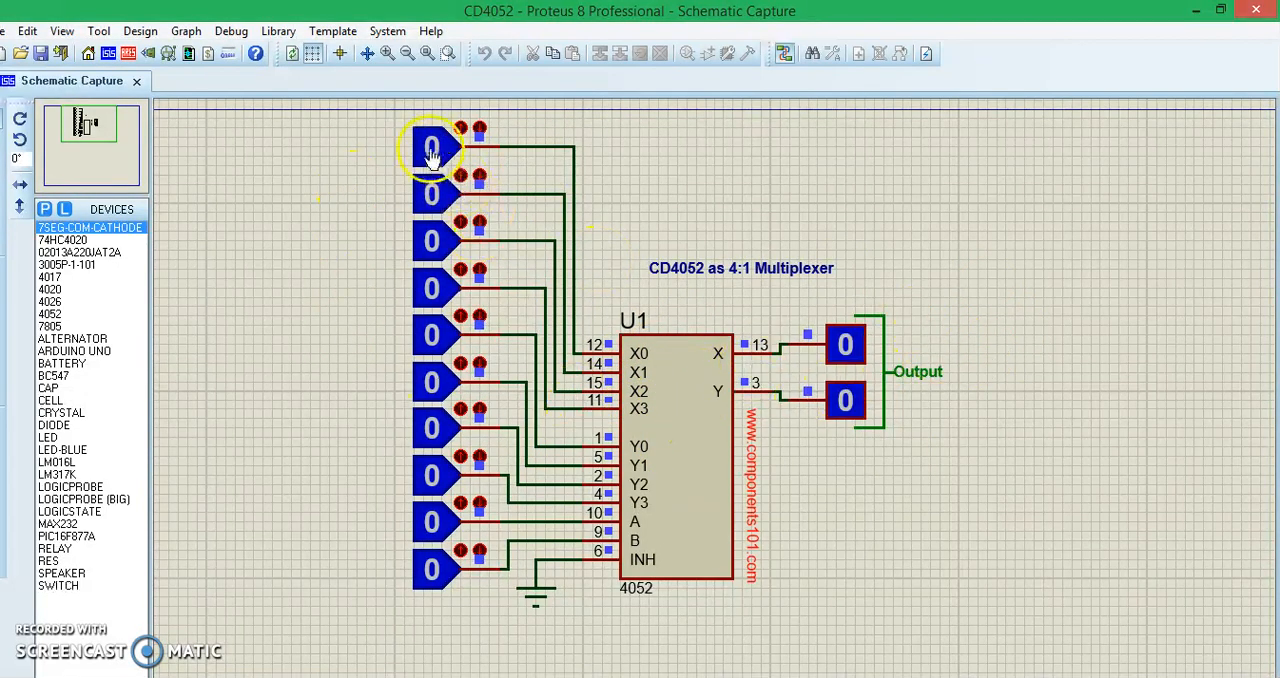
# Toggle the first data input and lower logic inputs high while both outputs stay 0
pyautogui.click(430, 148)
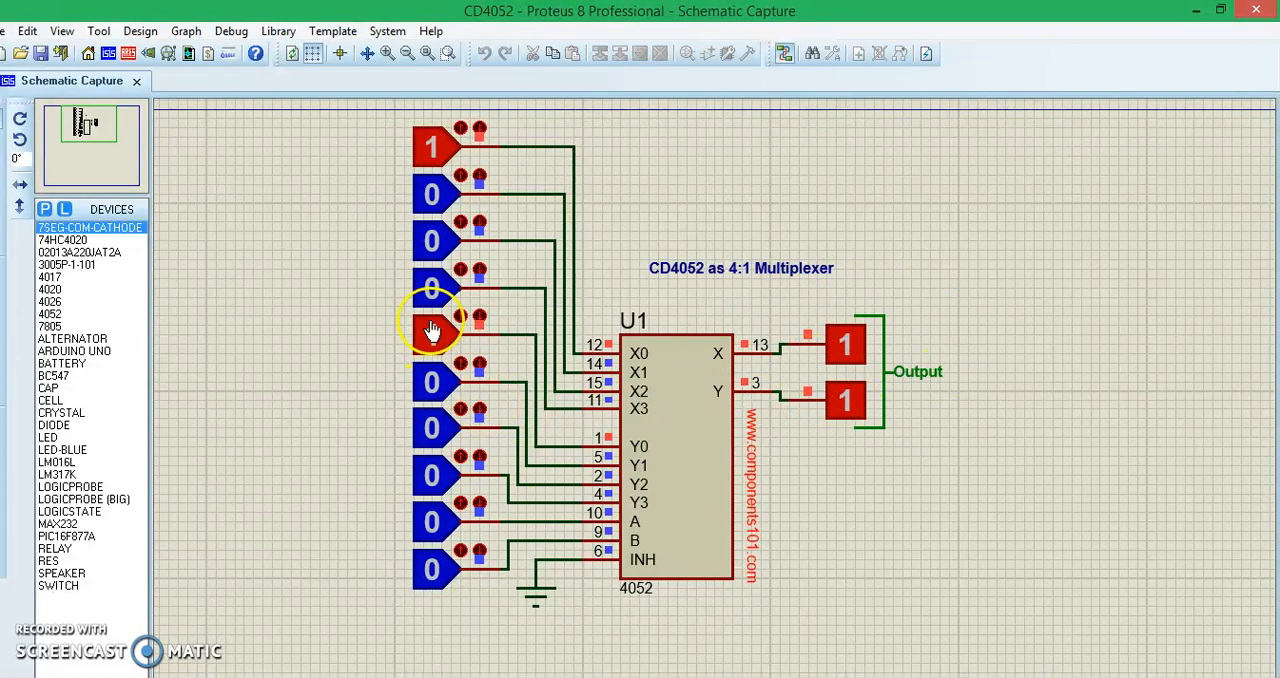
pyautogui.click(432, 332)
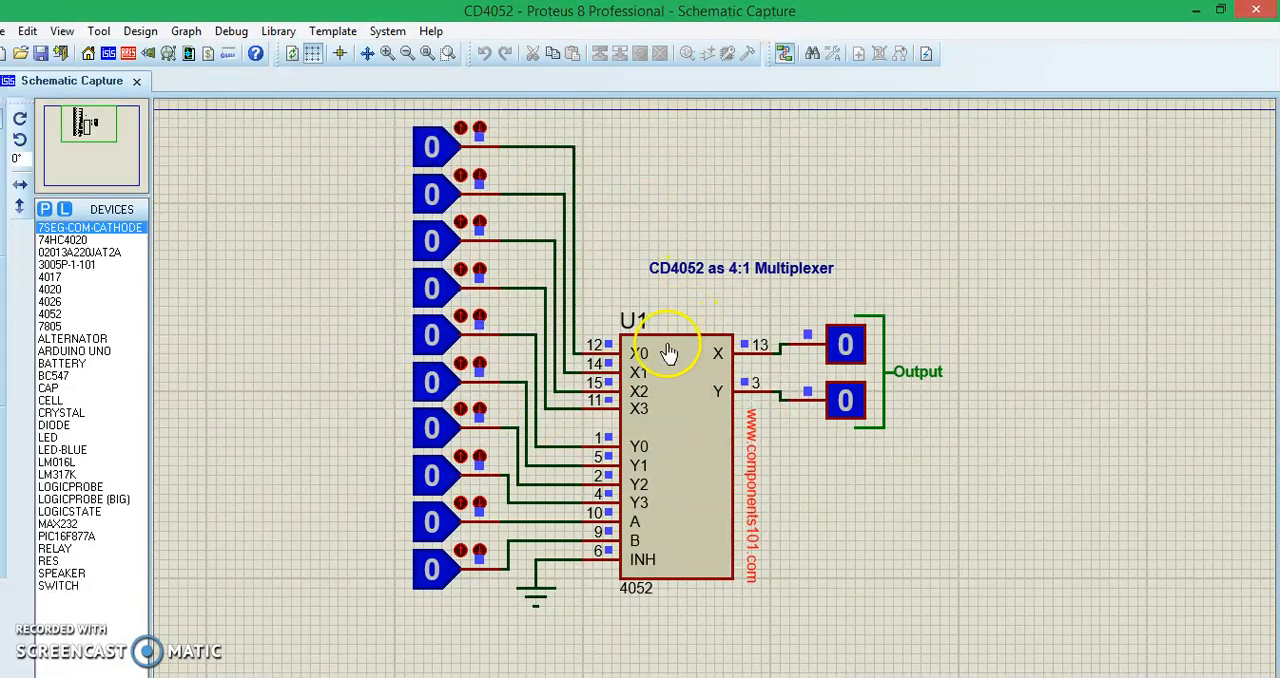
pyautogui.click(432, 148)
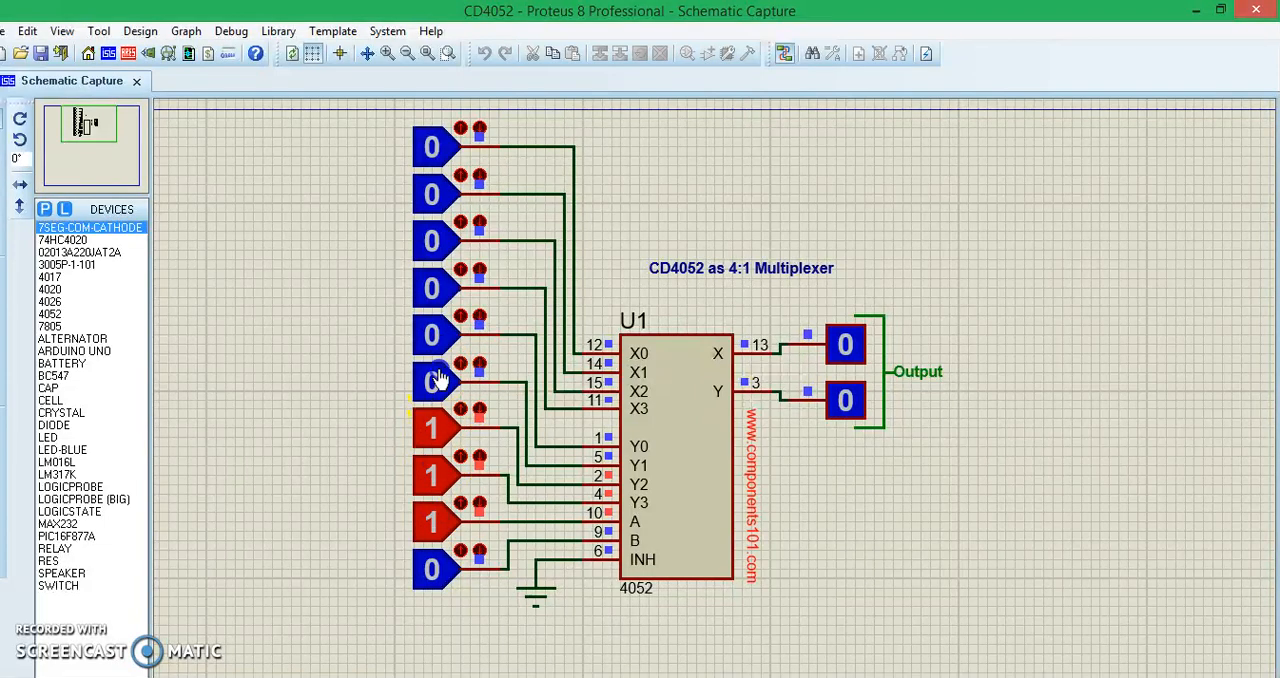
# Set both select inputs high and toggle the X3/Y3 data inputs so both outputs read 1
pyautogui.click(432, 380)
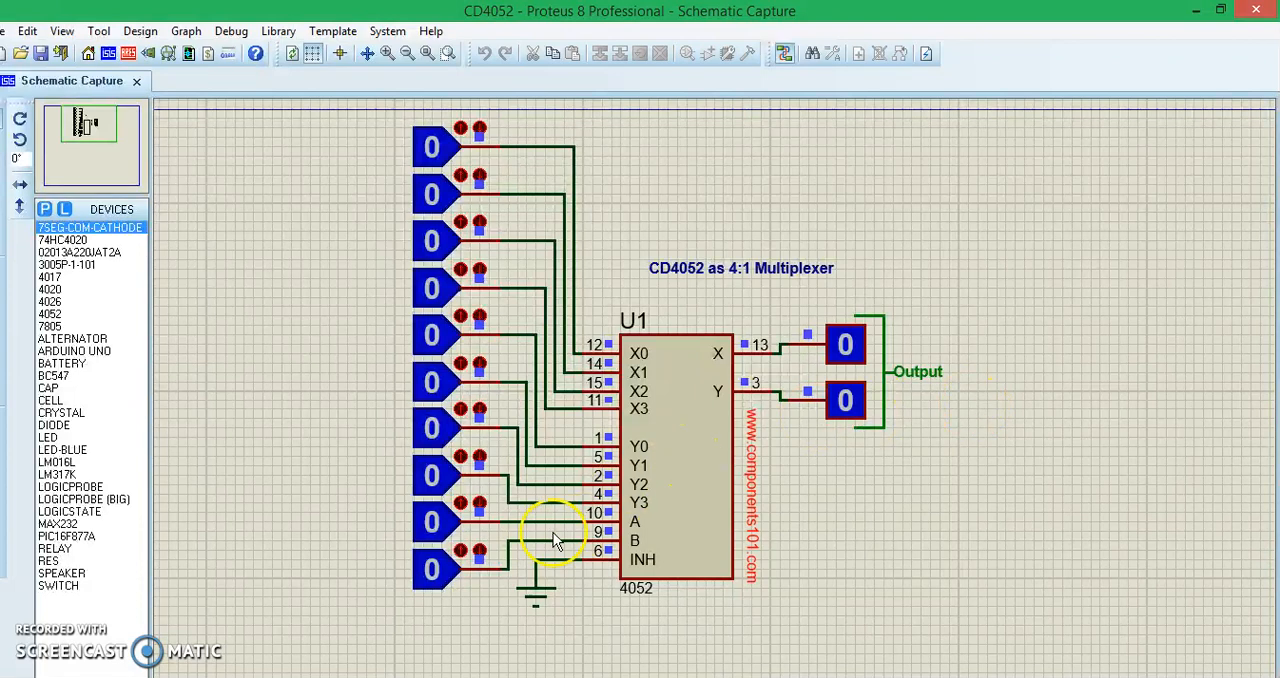
pyautogui.click(430, 520)
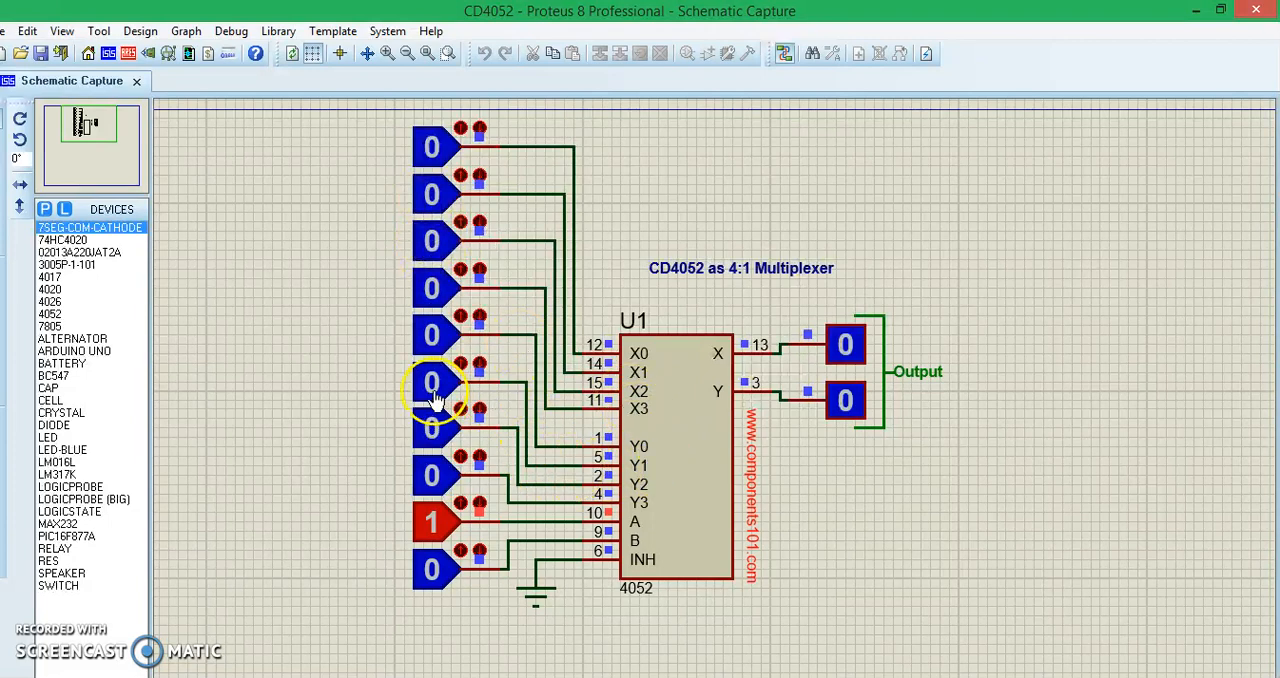
pyautogui.click(432, 384)
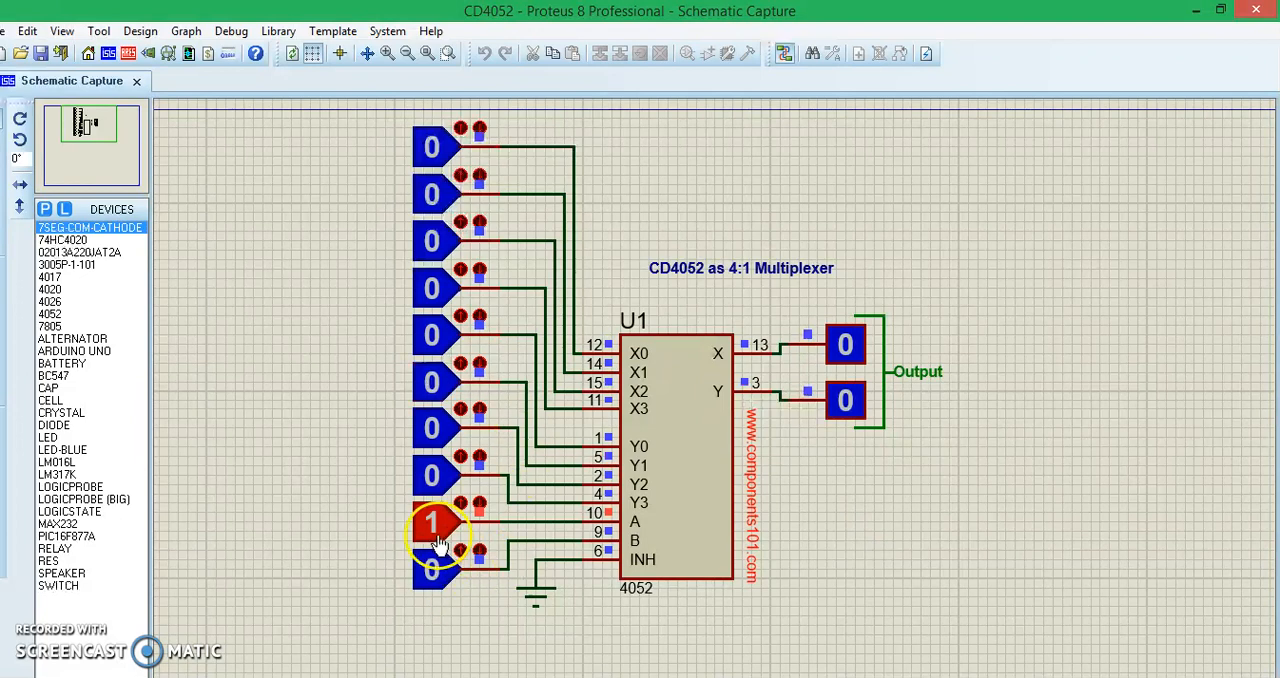
pyautogui.click(432, 524)
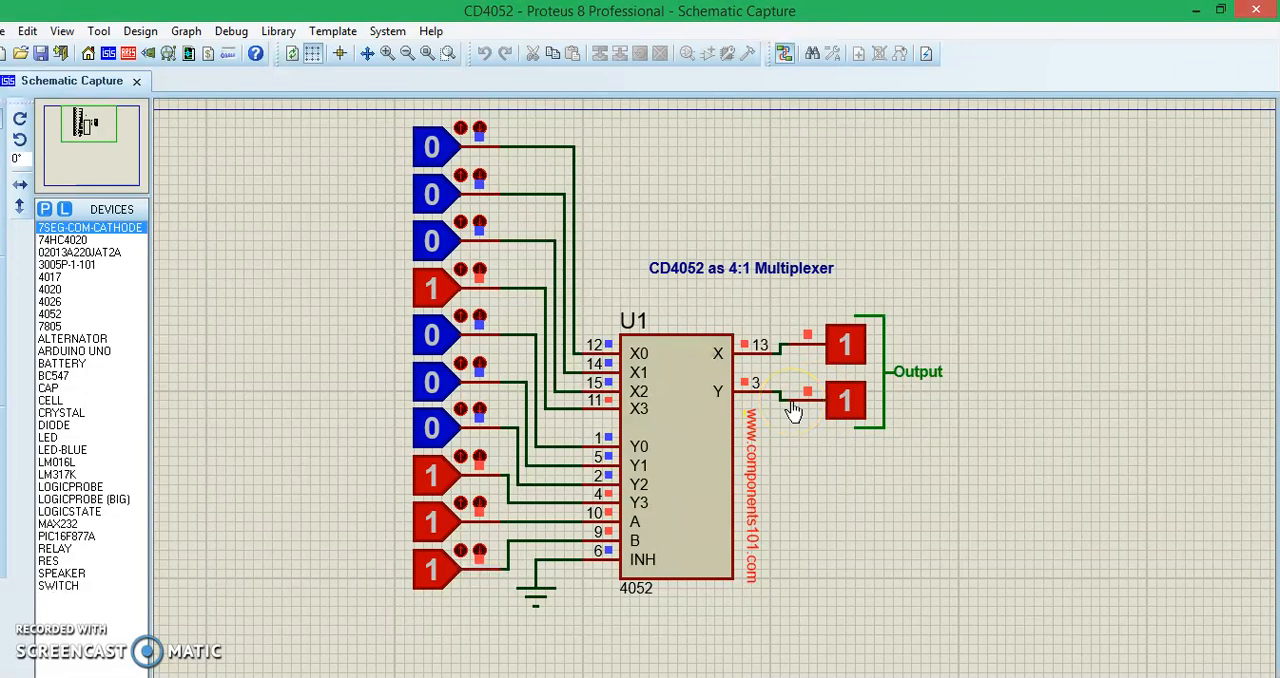
pyautogui.moveTo(1090, 36)
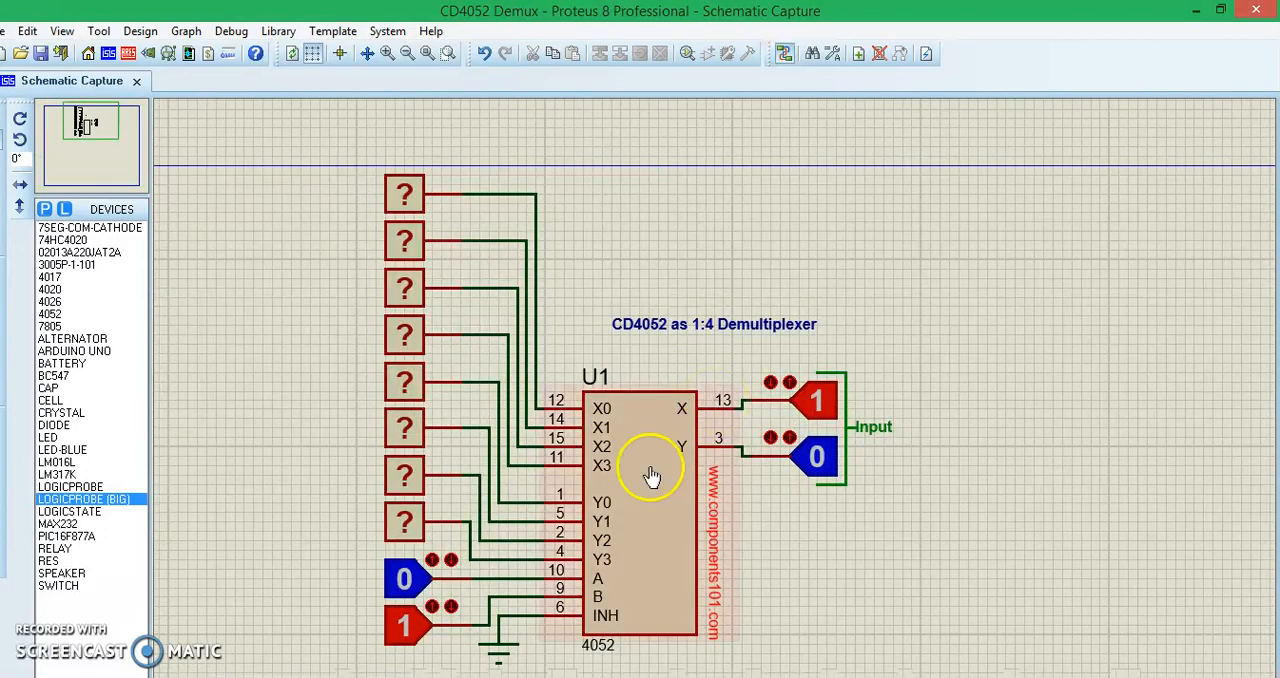
# Switch to the CD4052 1:4 demultiplexer window and start its simulation
pyautogui.click(404, 624)
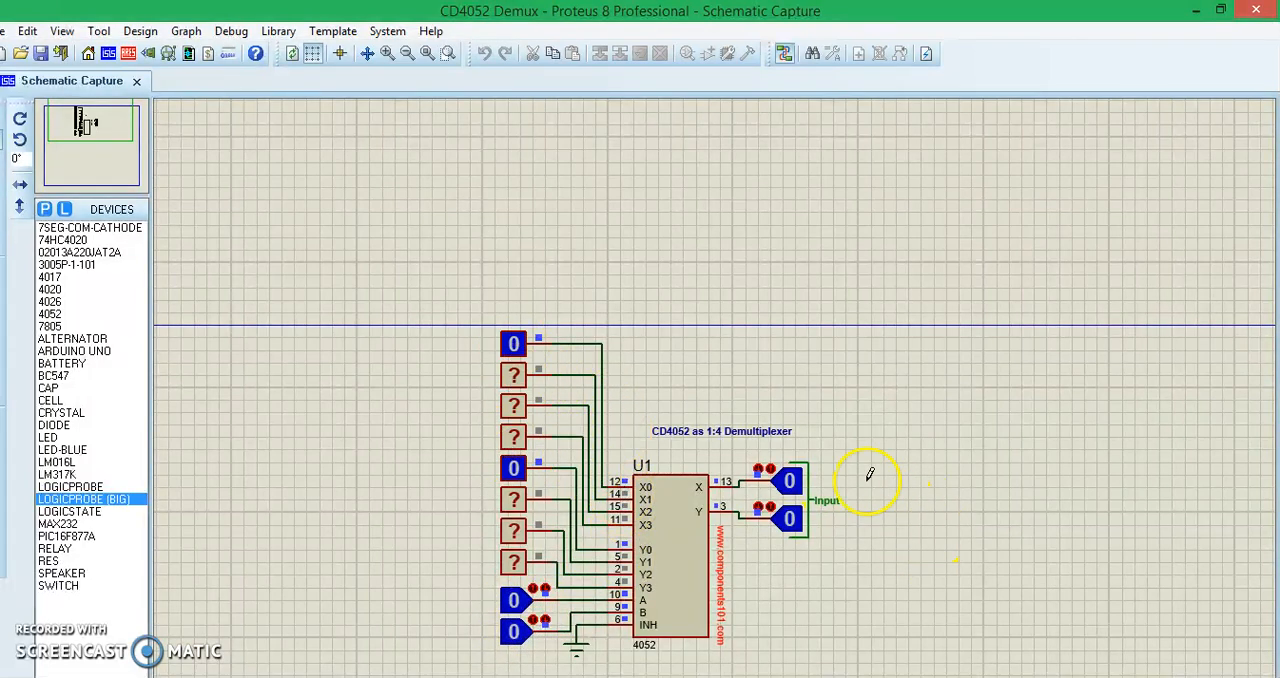
pyautogui.moveTo(784, 450)
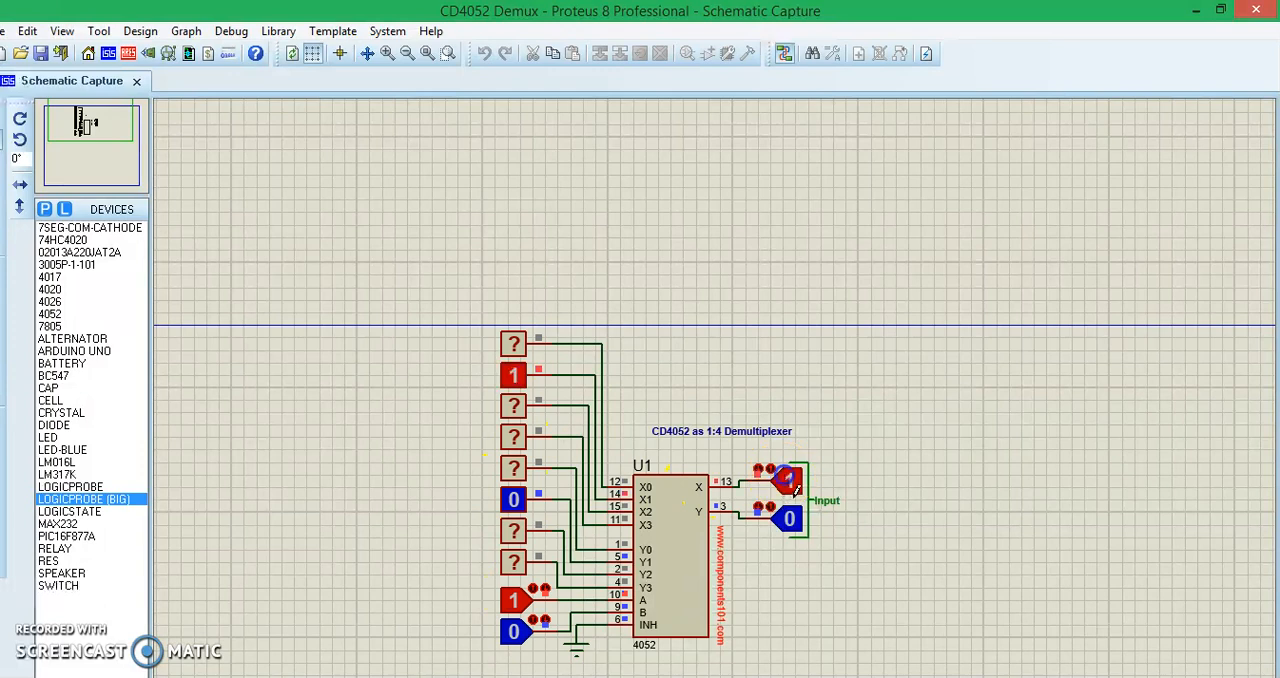
# Set X input high and Y input low so X2 reads 1 and Y2 reads 0 on channel 2
pyautogui.click(512, 600)
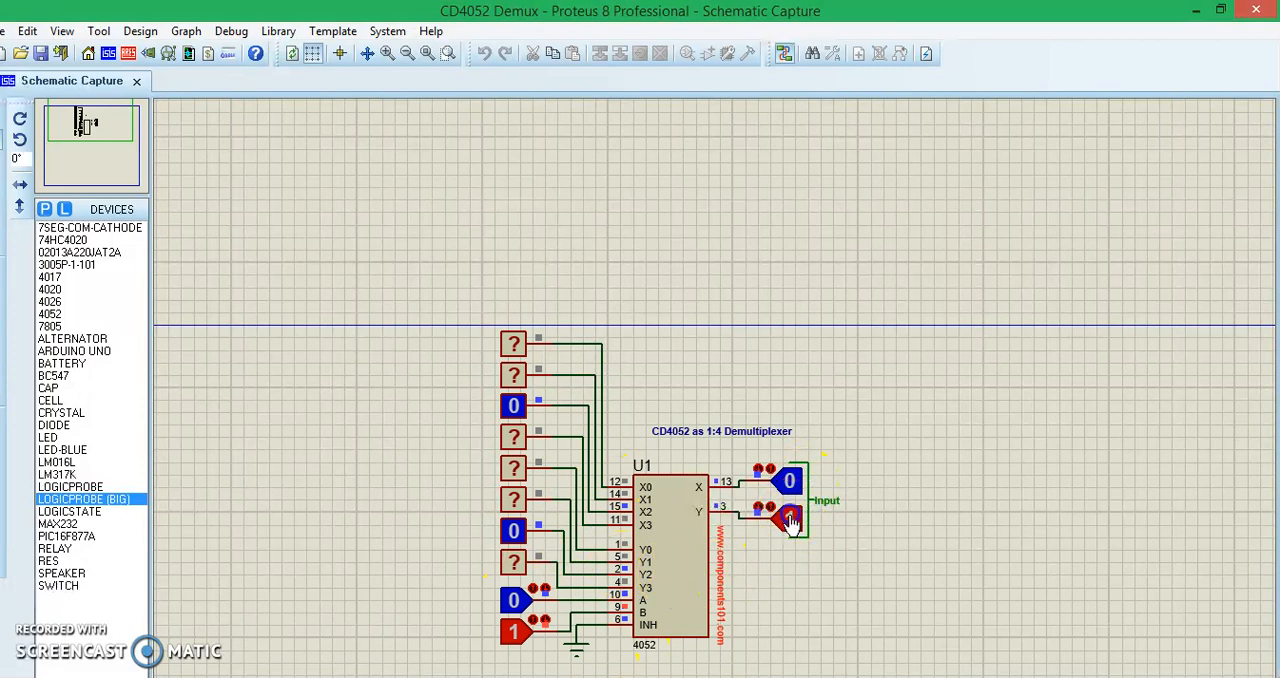
pyautogui.click(790, 484)
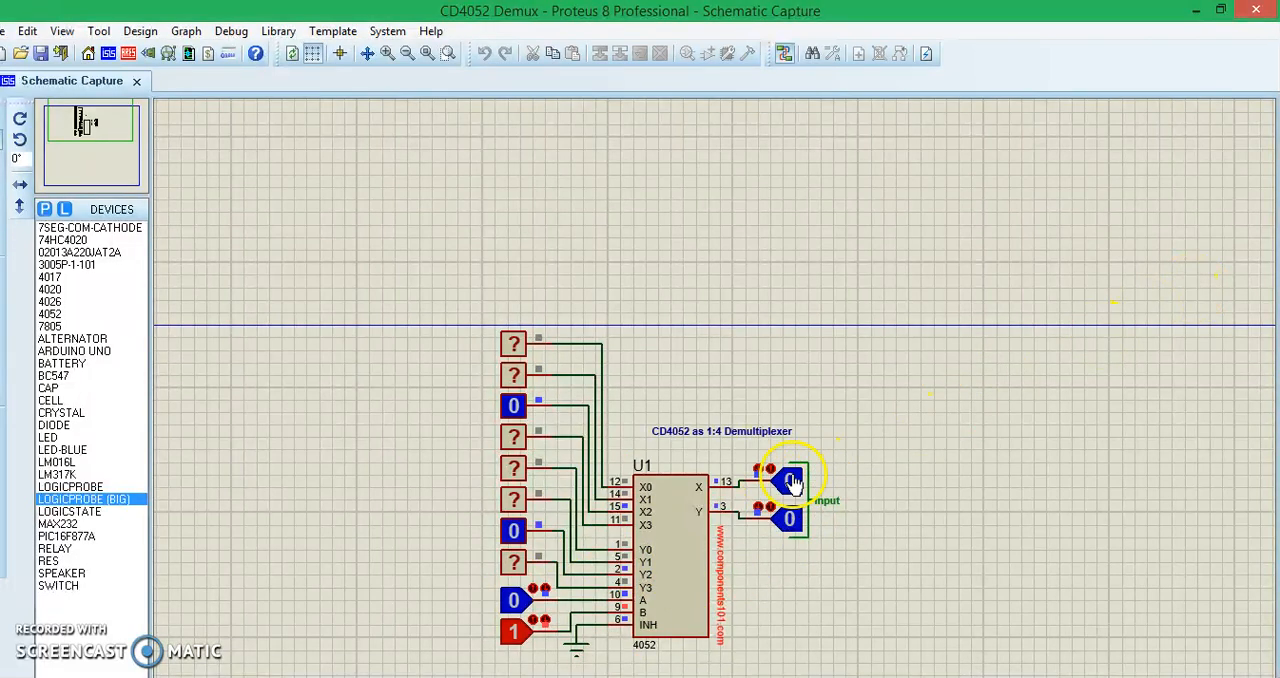
pyautogui.click(512, 404)
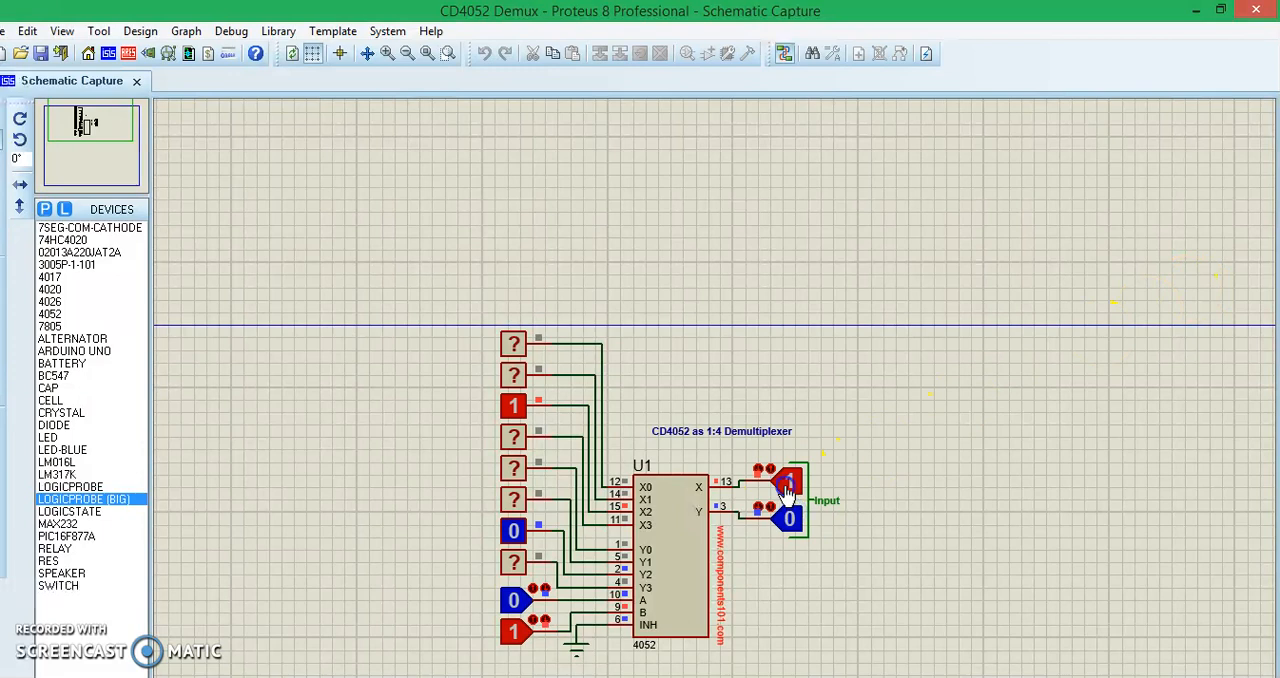